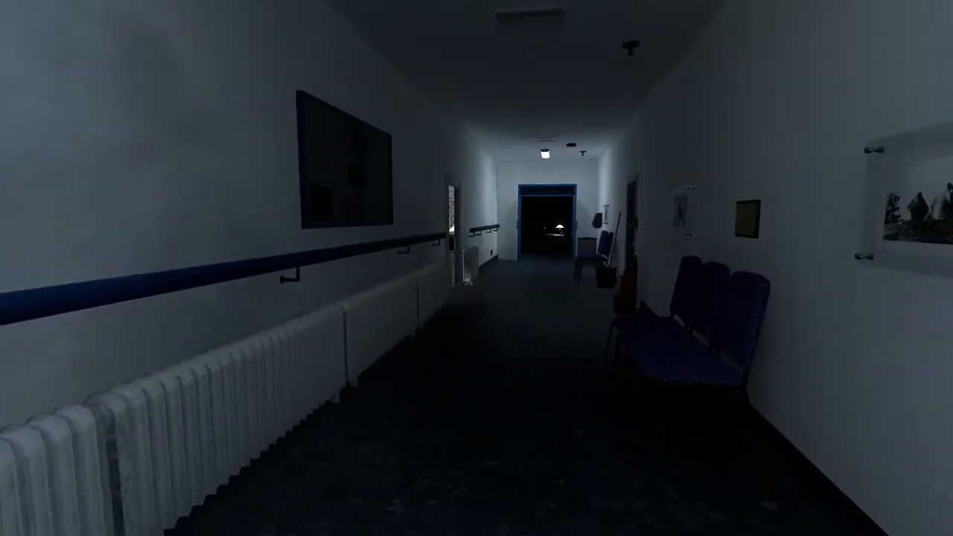
pyautogui.moveTo(476, 268)
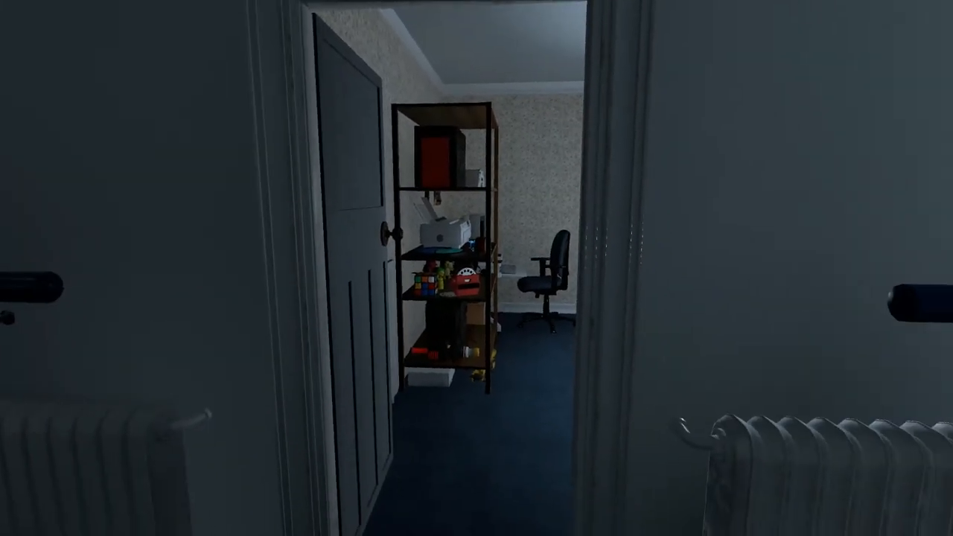
pyautogui.moveTo(477, 268)
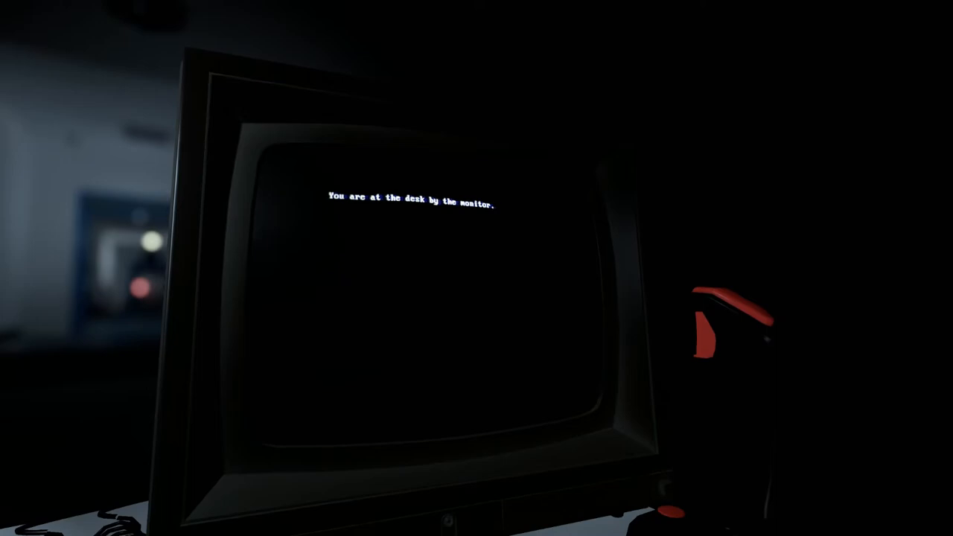
pyautogui.write('RIGHT')
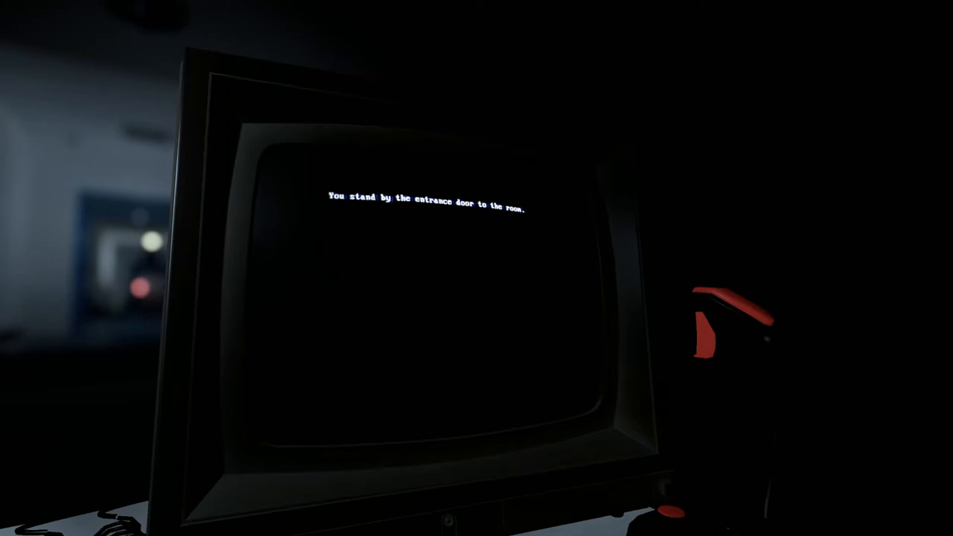
pyautogui.write('FIRE')
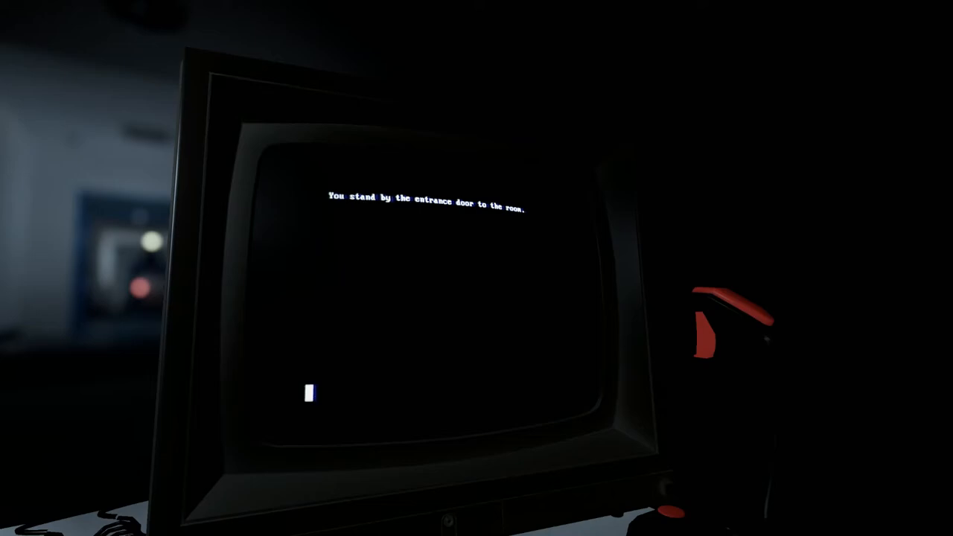
pyautogui.write('RUN')
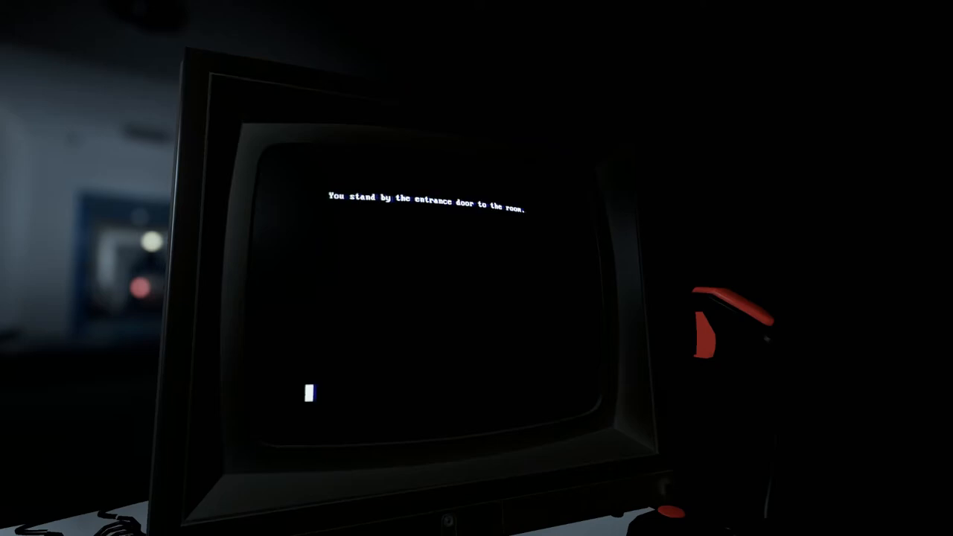
pyautogui.write('L')
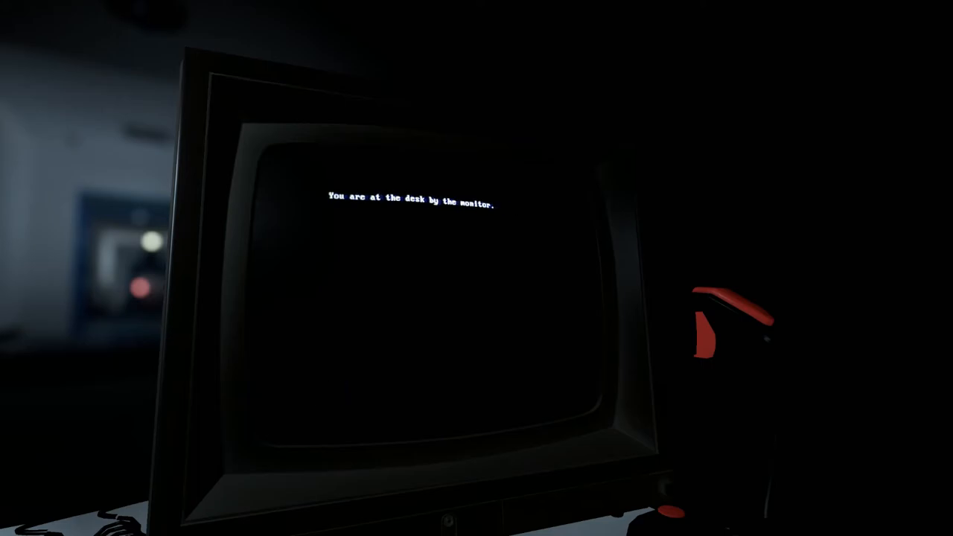
pyautogui.write('RIGHT')
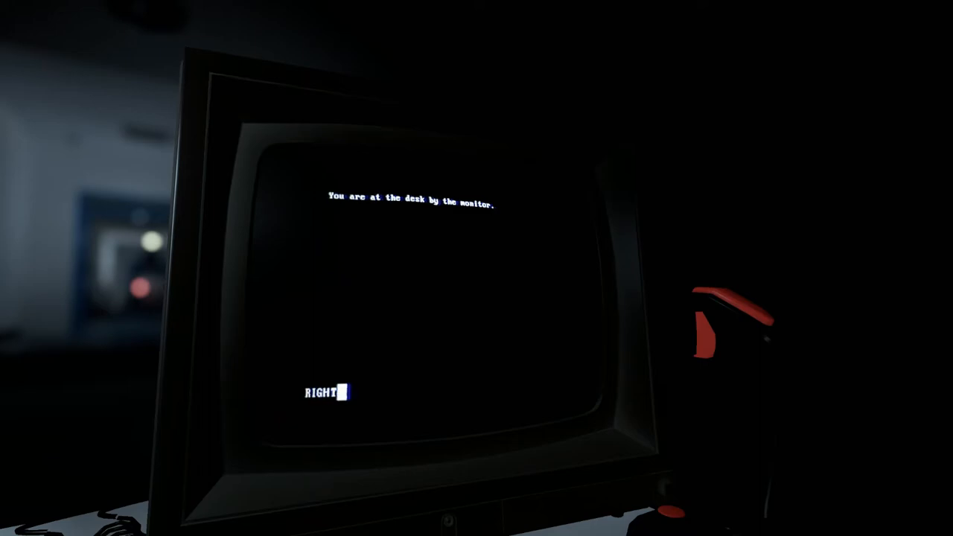
pyautogui.press('enter')
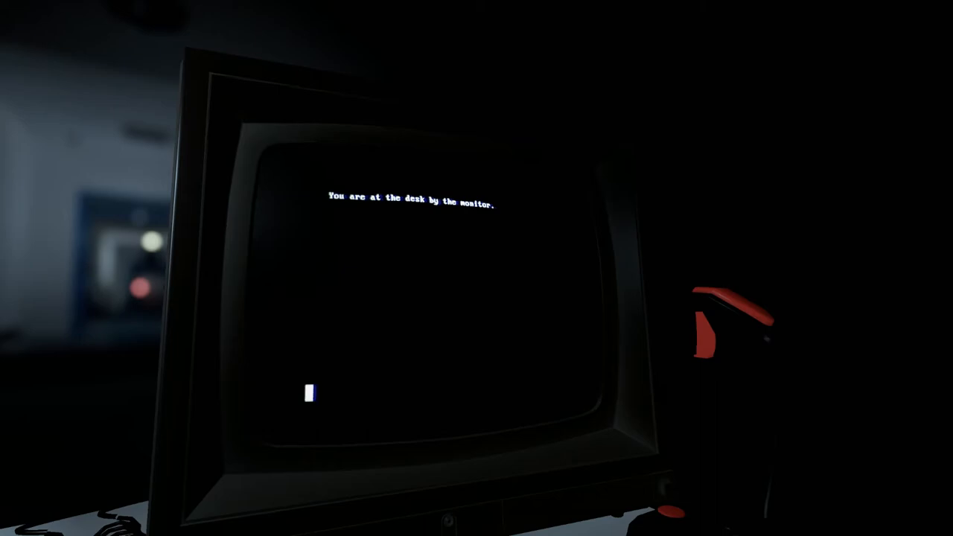
# - Enter RIGHT and LEAVE to reach the entrance door, return to the desk and begin typing USE THE MONITOR
pyautogui.write('RIGHT')
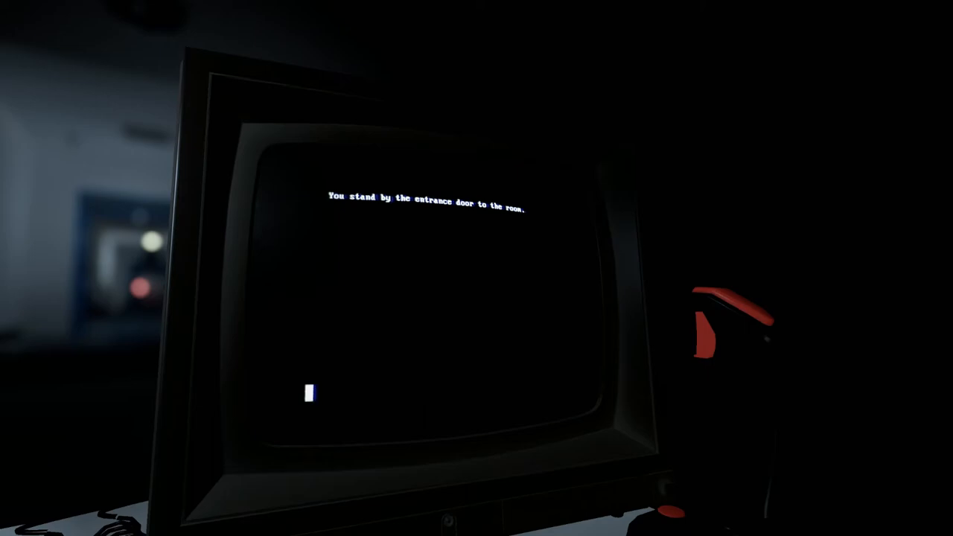
pyautogui.write('LEAVE')
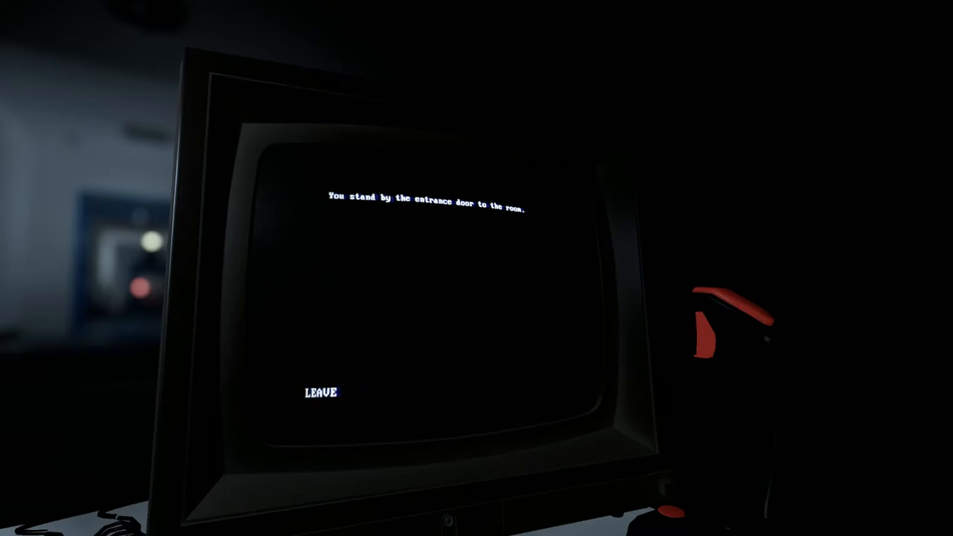
pyautogui.click(322, 393)
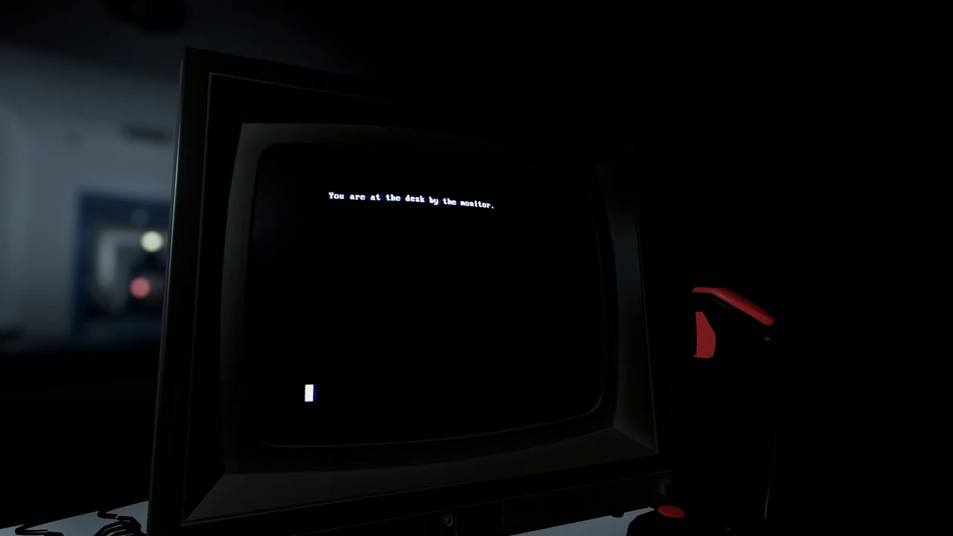
pyautogui.write('USE THE MONITOR')
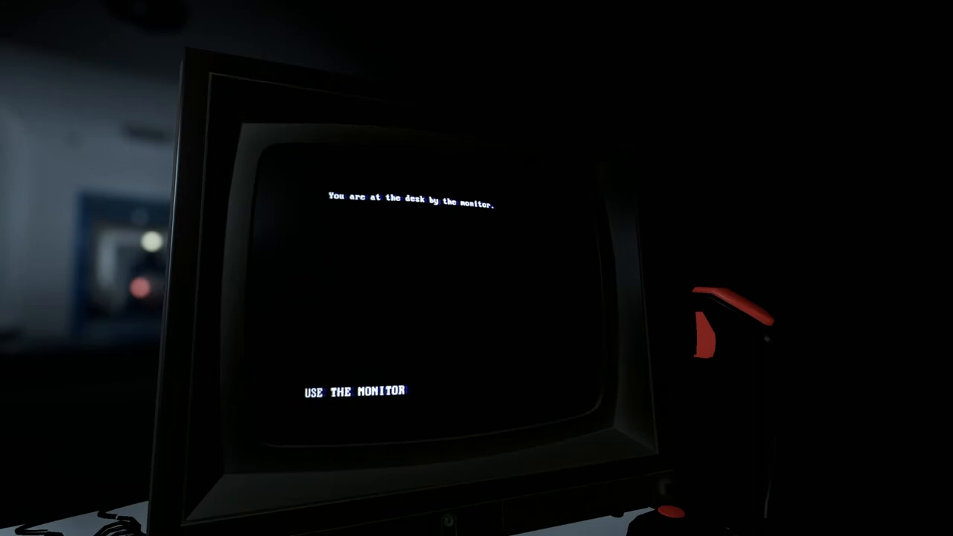
# - Submit USE THE MONITOR to power it on, then enter RIGHT to move to the entrance door
pyautogui.click(351, 390)
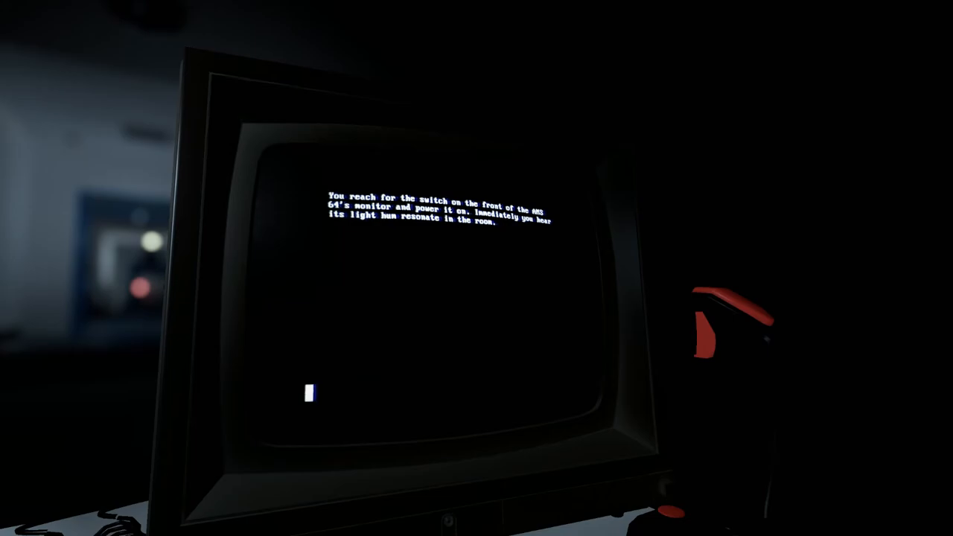
pyautogui.write('USE THE MO')
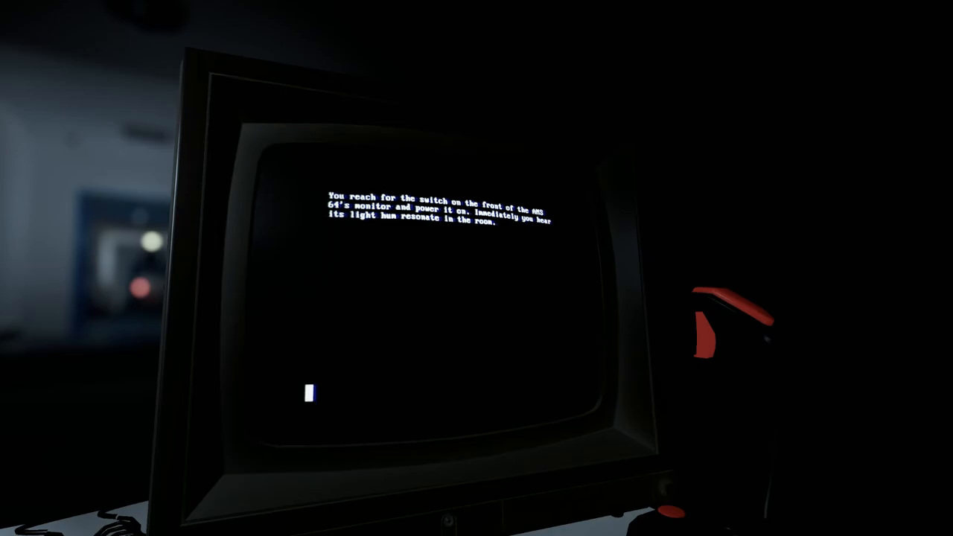
pyautogui.write('RIGHT')
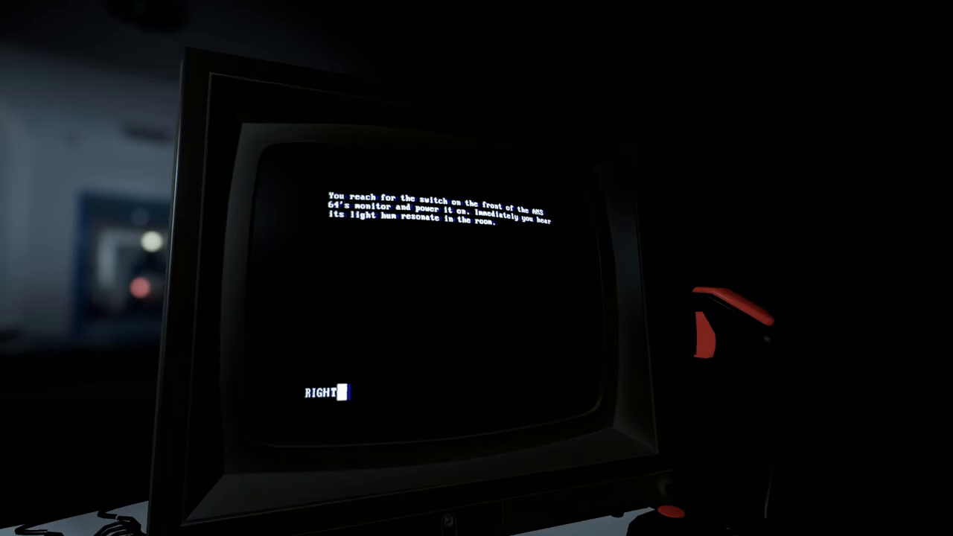
pyautogui.press('Enter')
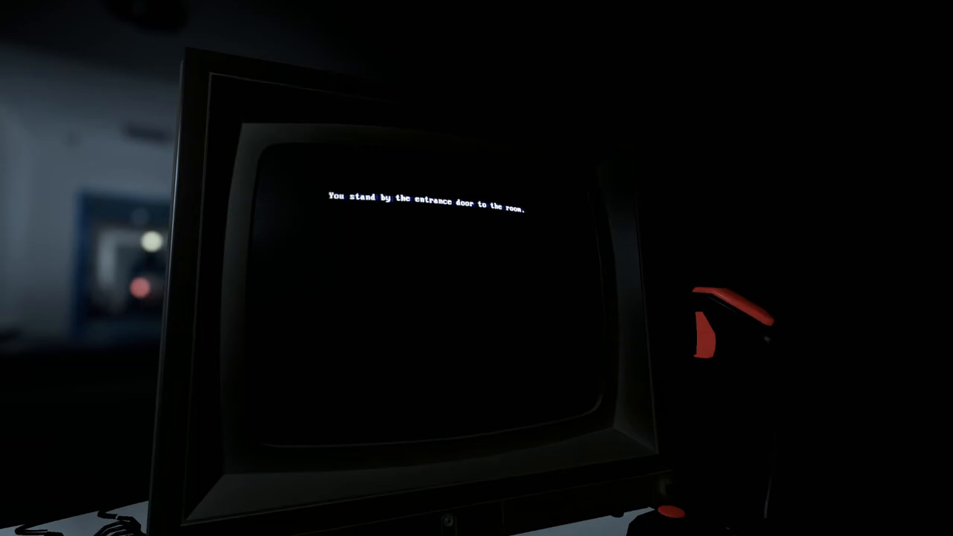
# - Enter LEFT to walk from the entrance door back to the desk by the monitor
pyautogui.write('LEFT')
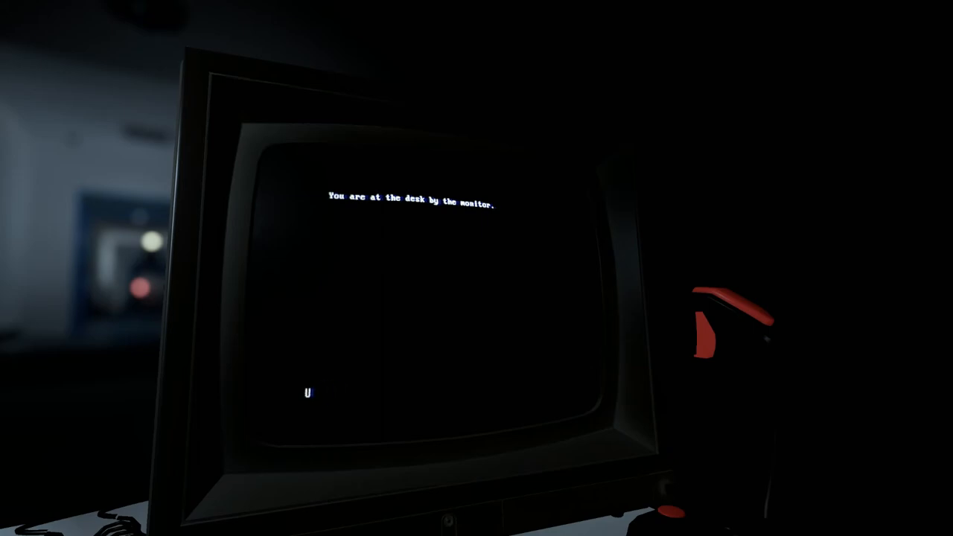
pyautogui.write('SE')
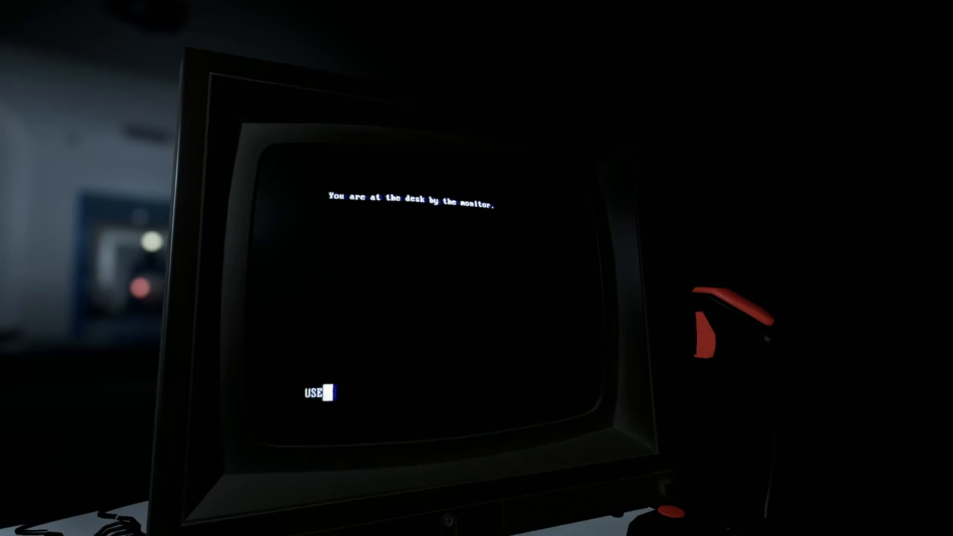
pyautogui.write('THE MONIT')
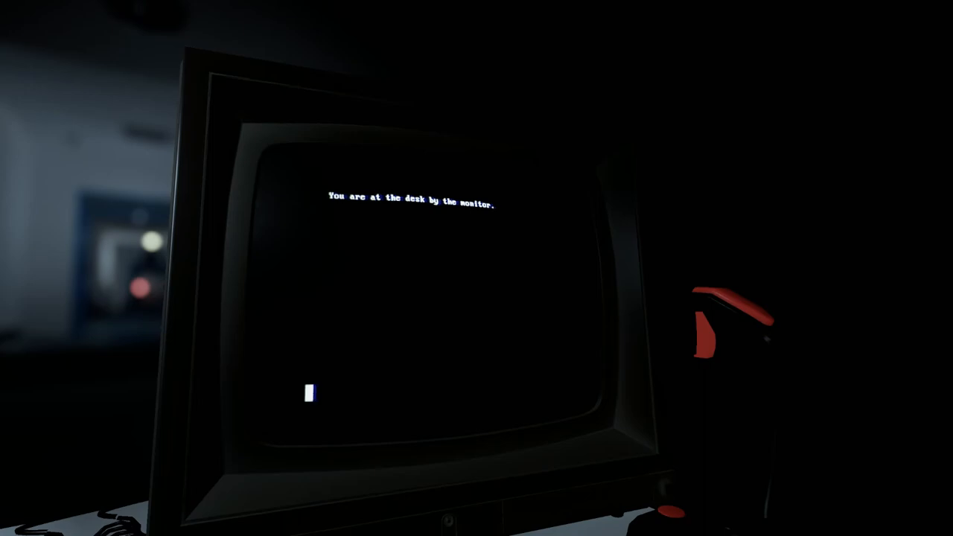
pyautogui.write('USE THE MONITO')
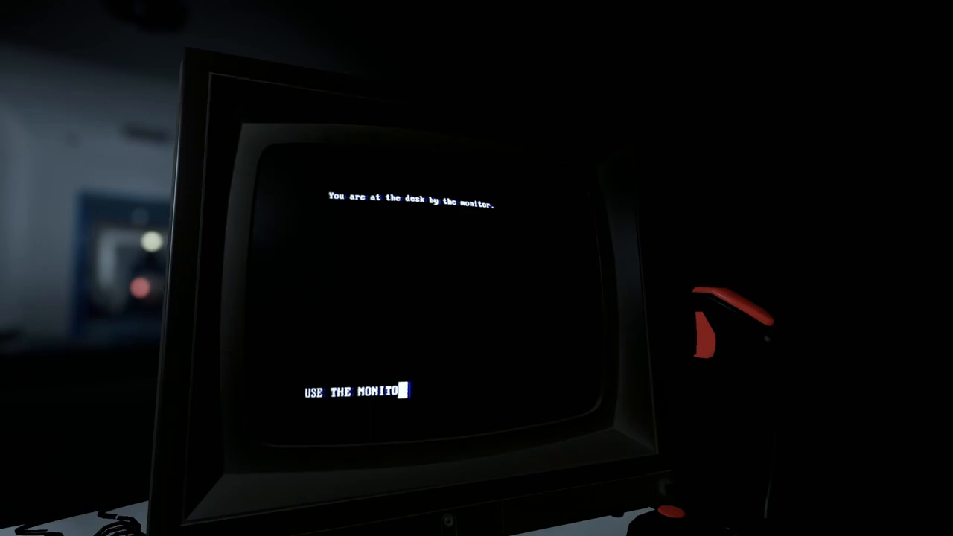
pyautogui.write('R')
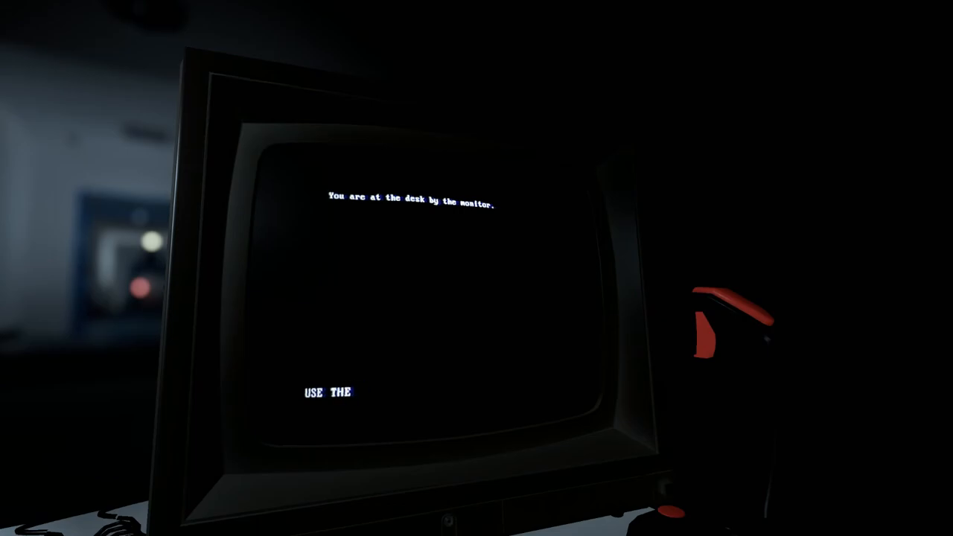
pyautogui.write('MONITOR')
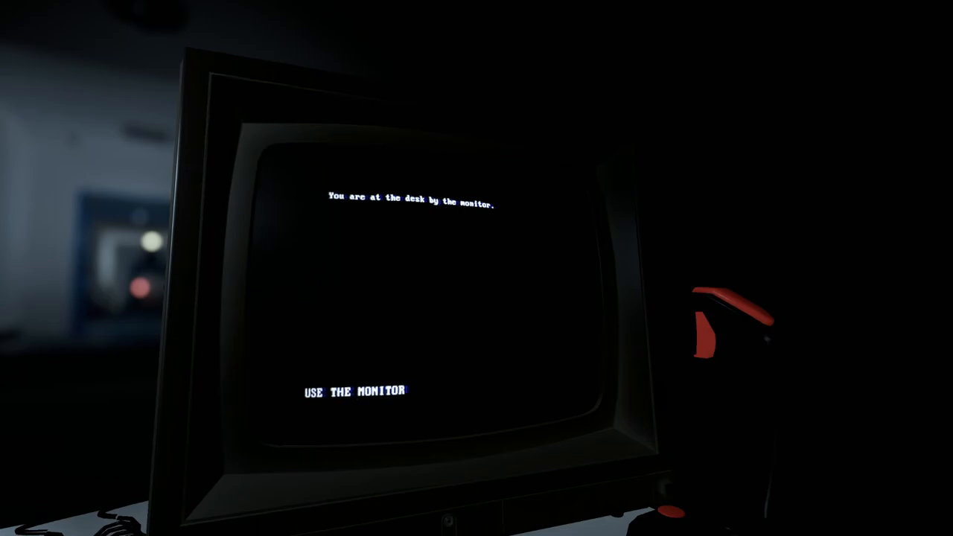
pyautogui.click(354, 389)
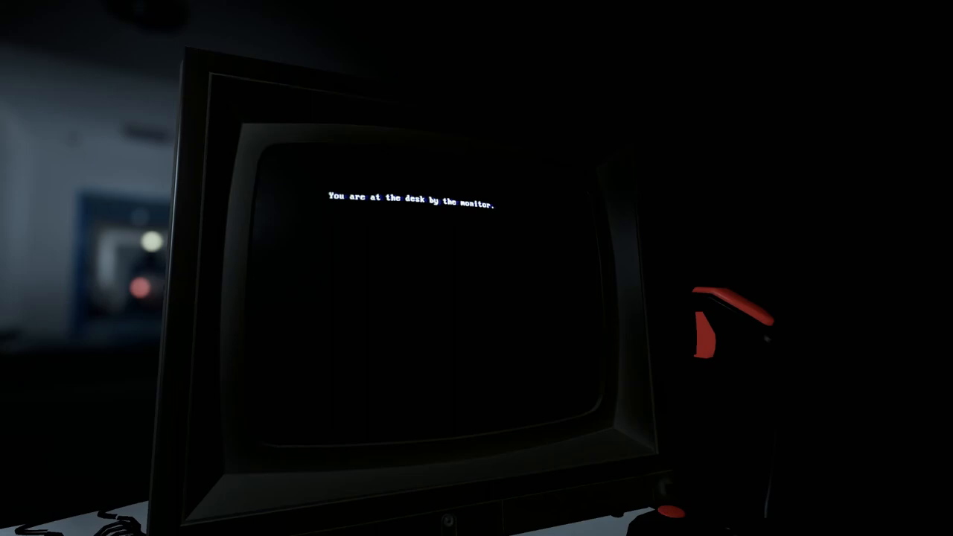
pyautogui.write('US')
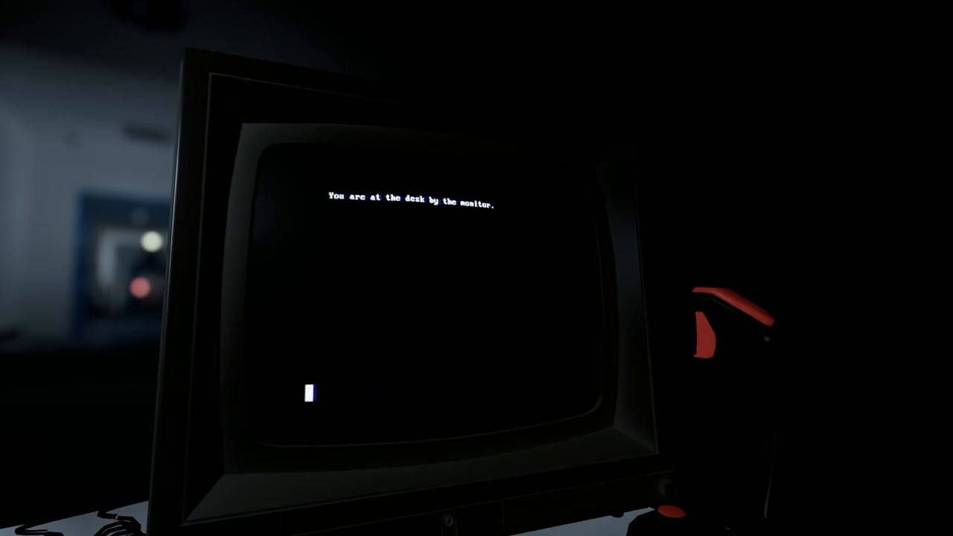
# - Enter LEFT to reach the entrance door, then LEAVE THE ROOM, which the game refuses
pyautogui.write('LEFT')
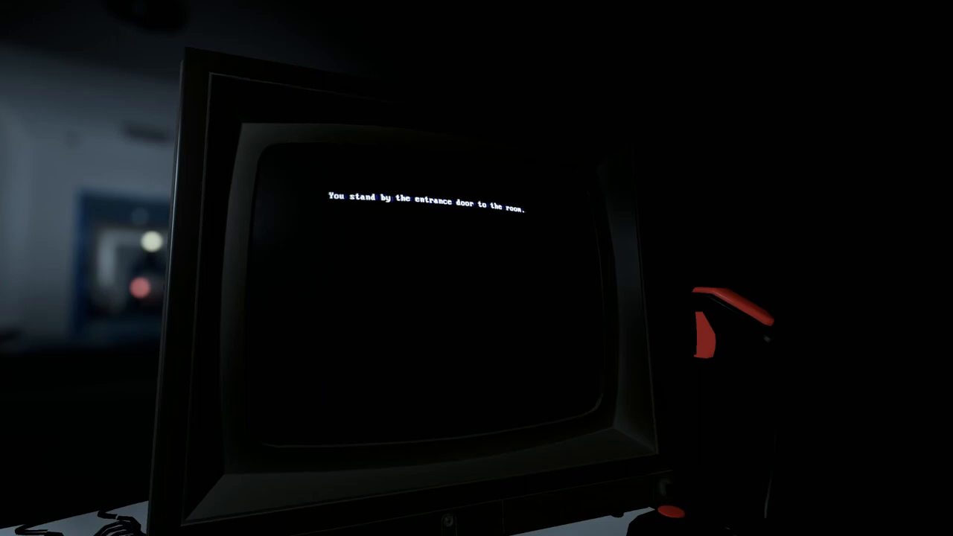
pyautogui.write('LEAE')
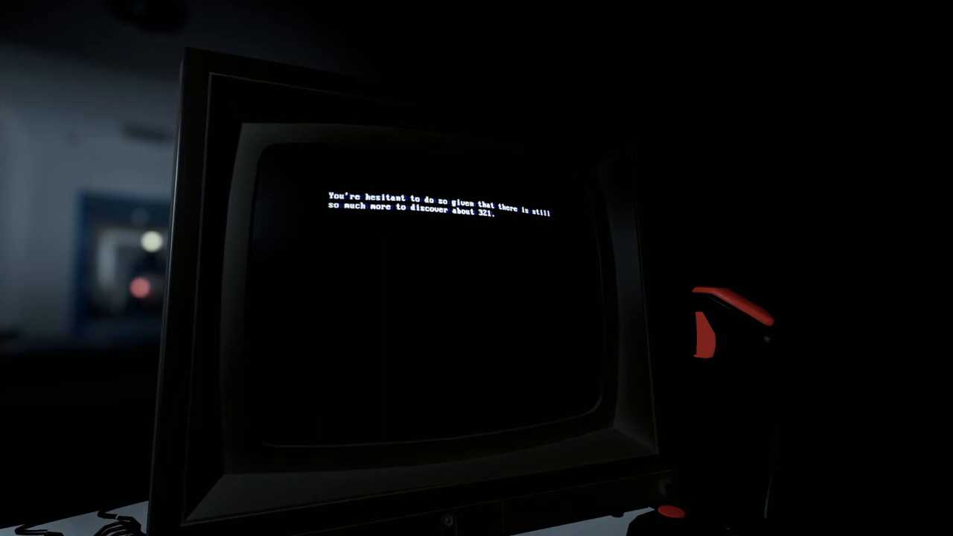
pyautogui.write('WHAT')
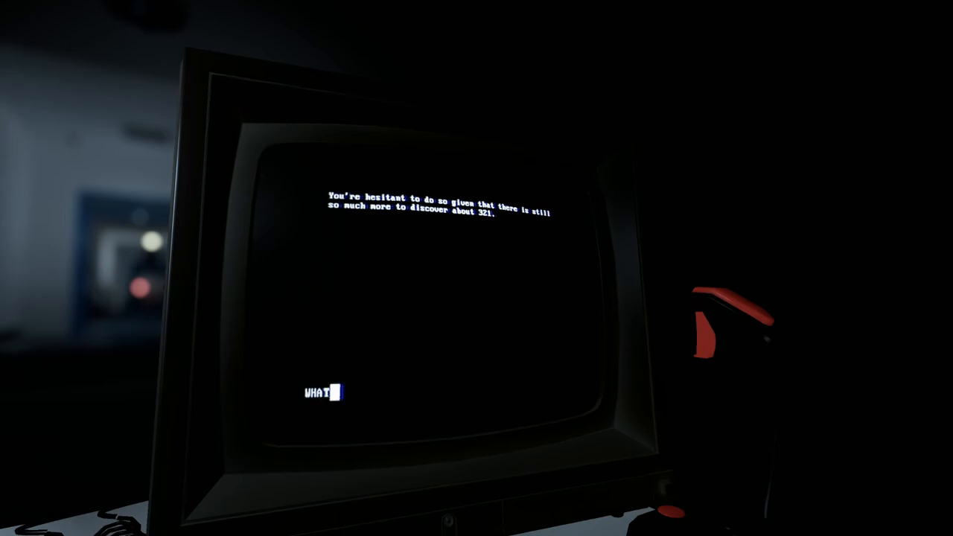
pyautogui.write('IS')
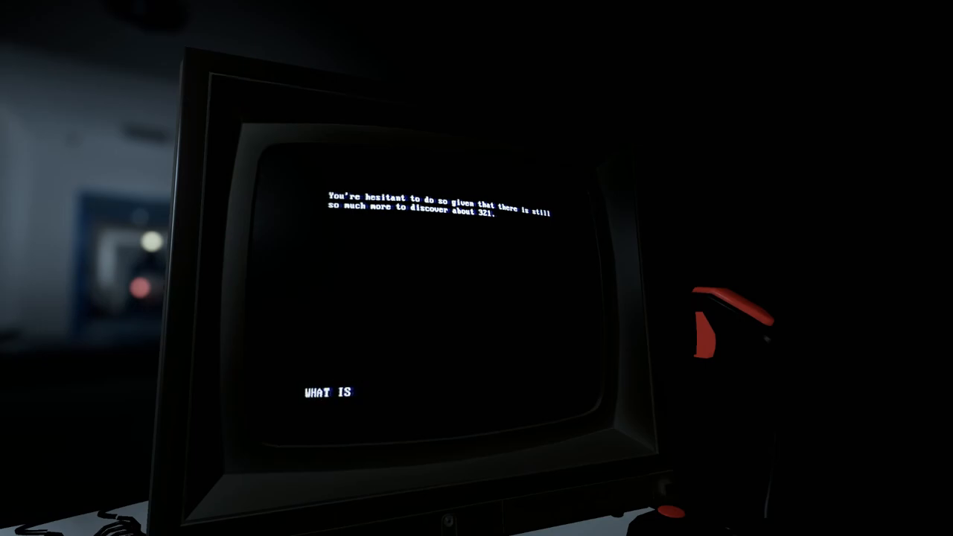
pyautogui.write('THERE TO DISCO')
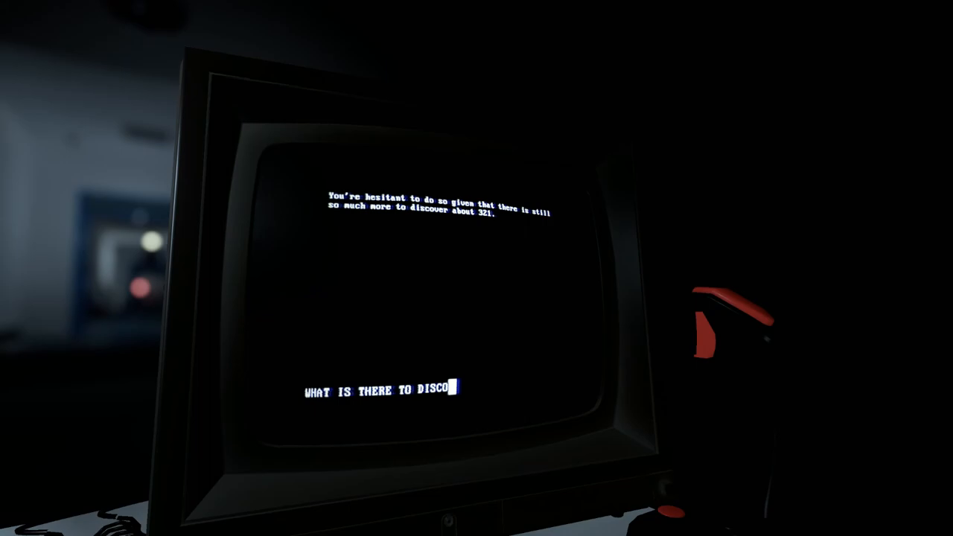
pyautogui.write('VER?')
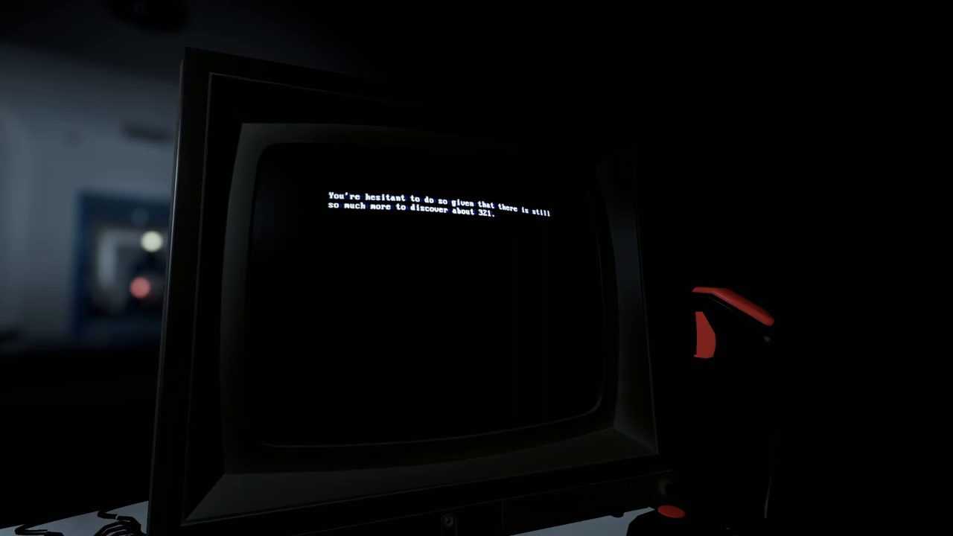
pyautogui.write('123')
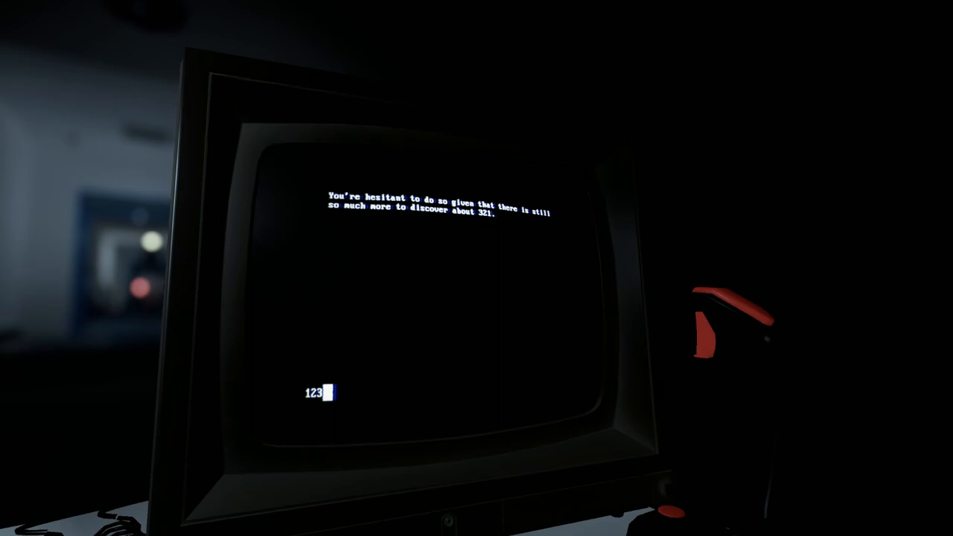